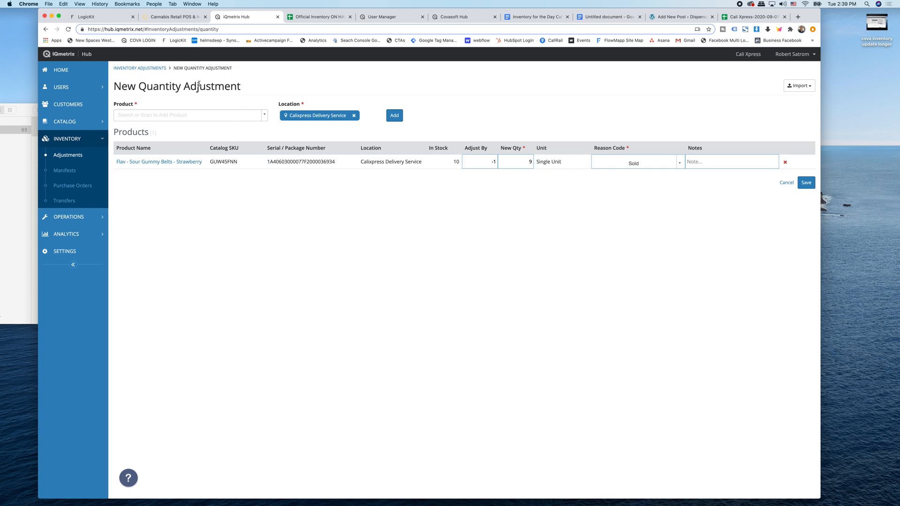
mouse_move(70, 138)
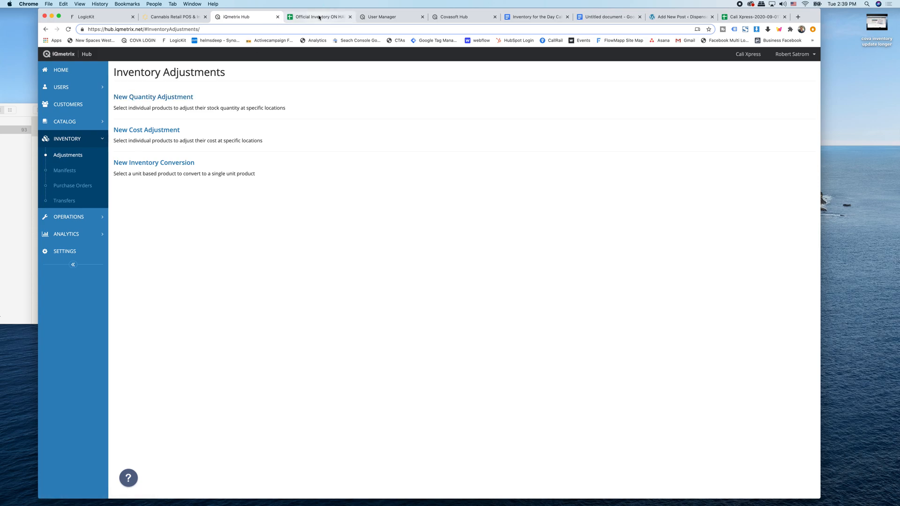
mouse_move(153, 97)
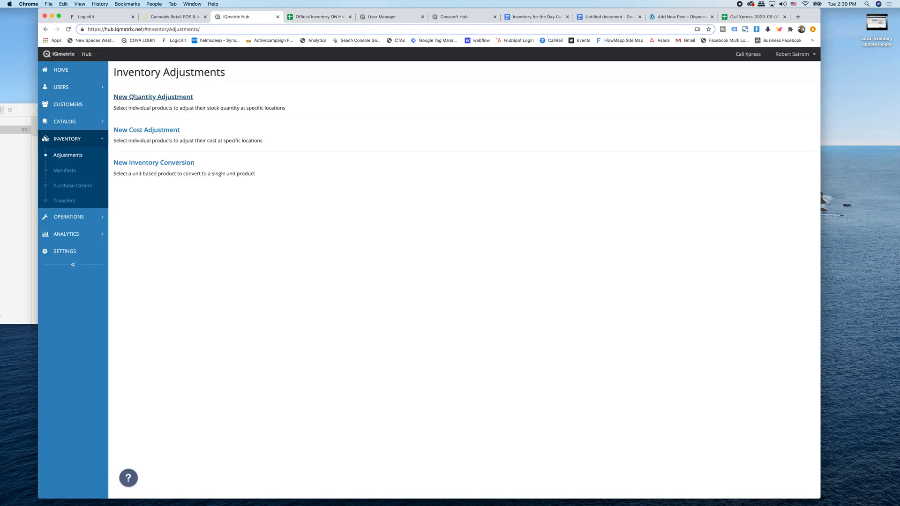
- Begin a new quantity adjustment and search 'jed' to select Jed OG - 20.38% - Roots - 3.5g
click(153, 97)
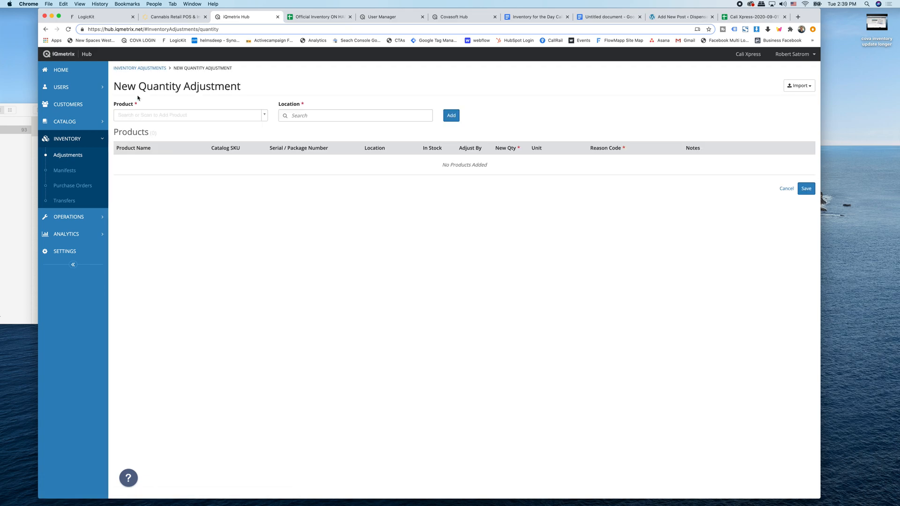
click(186, 115)
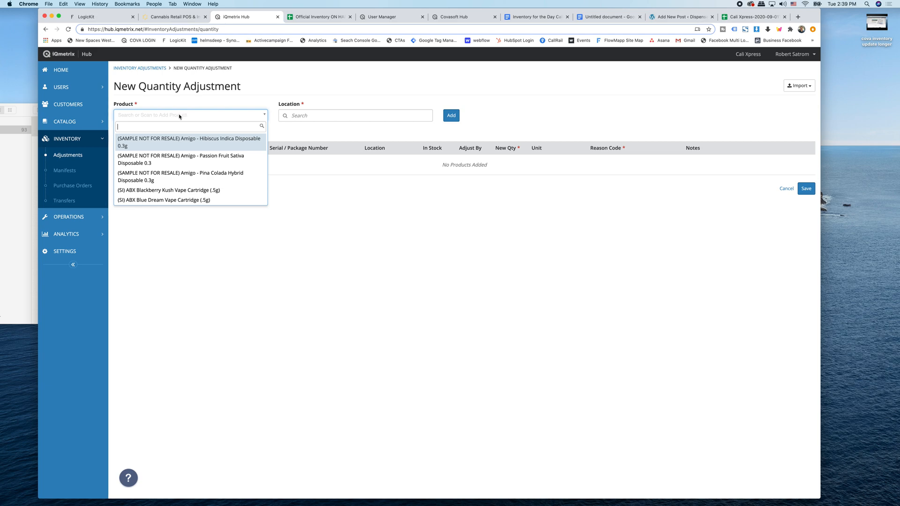
text(Yes)
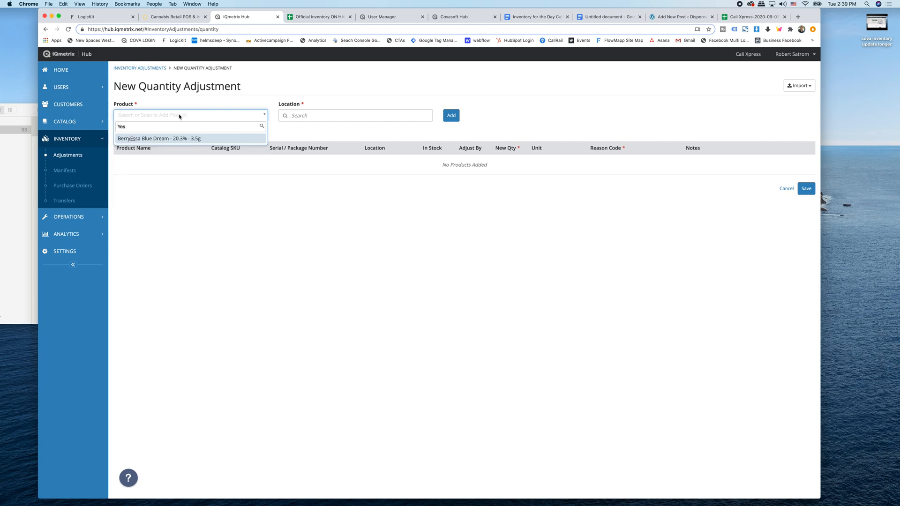
key(Backspace)
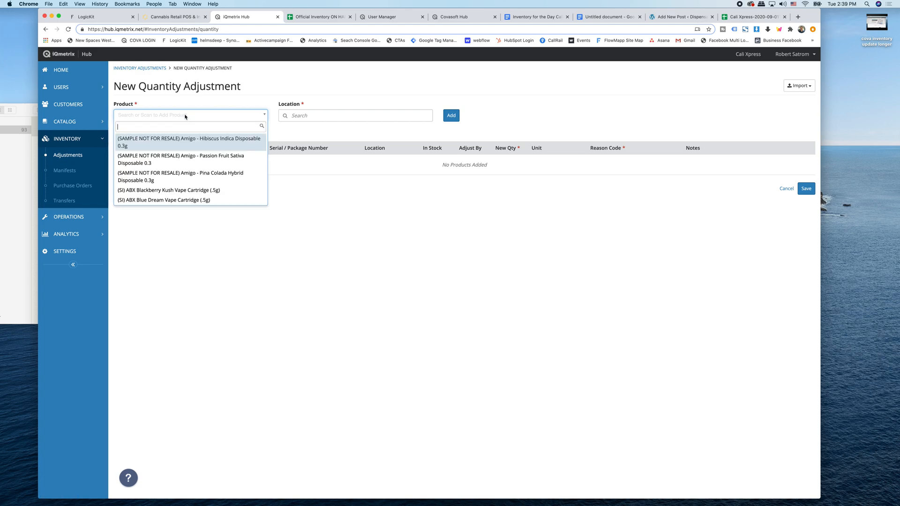
text(m)
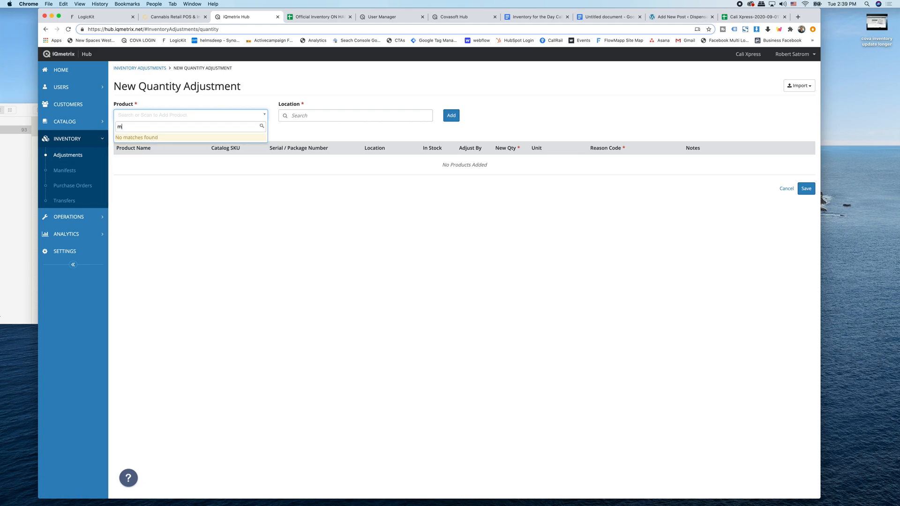
text(jed)
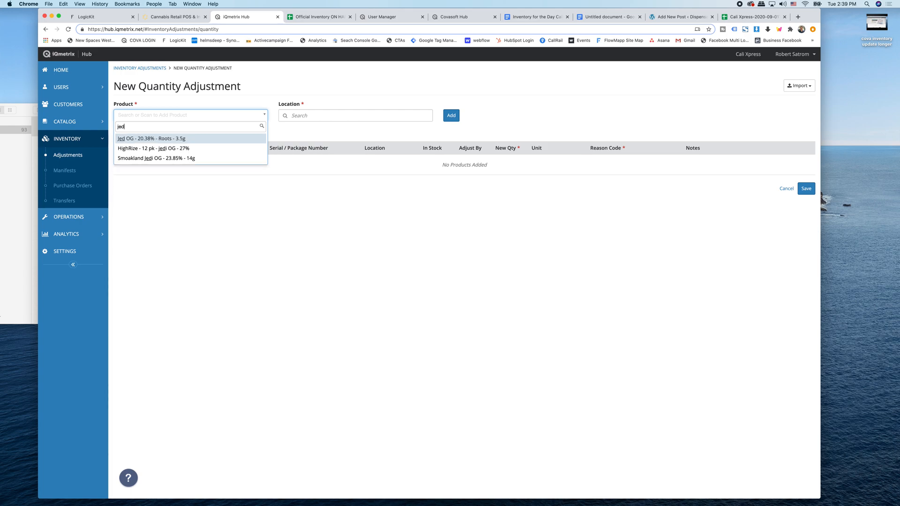
click(150, 138)
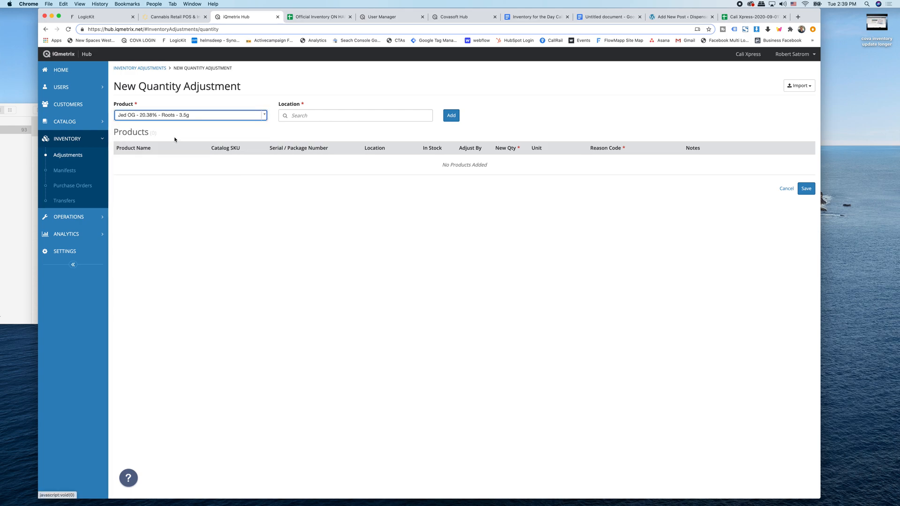
click(356, 116)
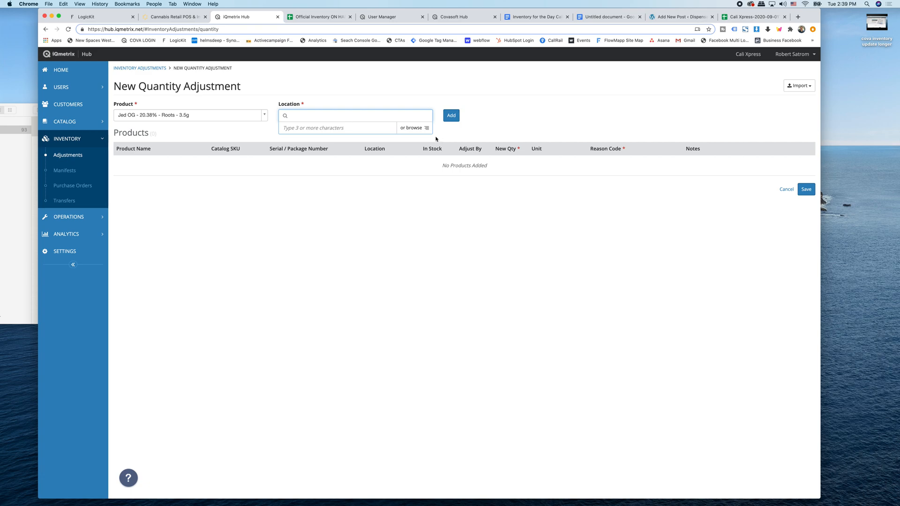
click(356, 116)
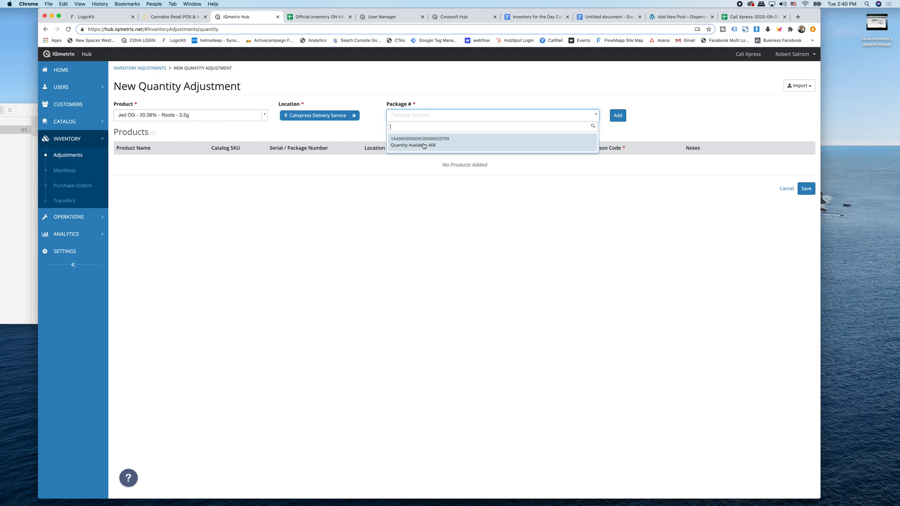
click(420, 142)
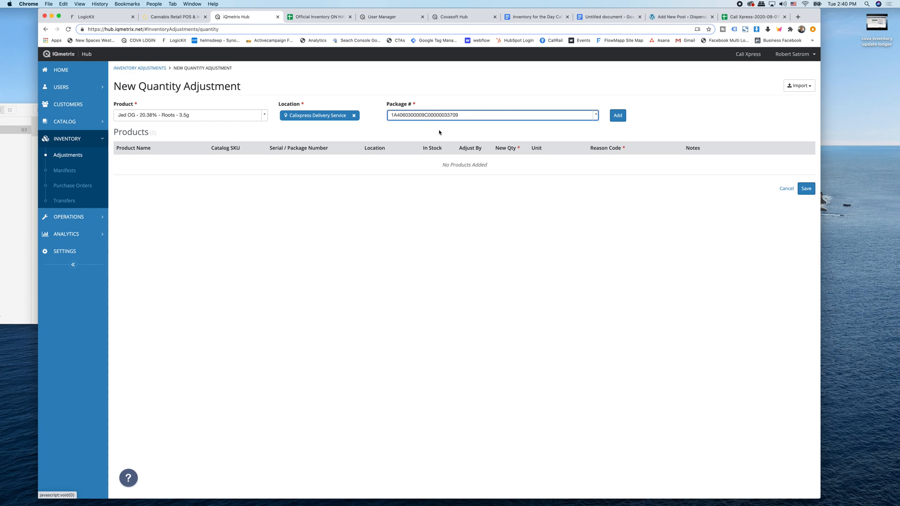
click(618, 115)
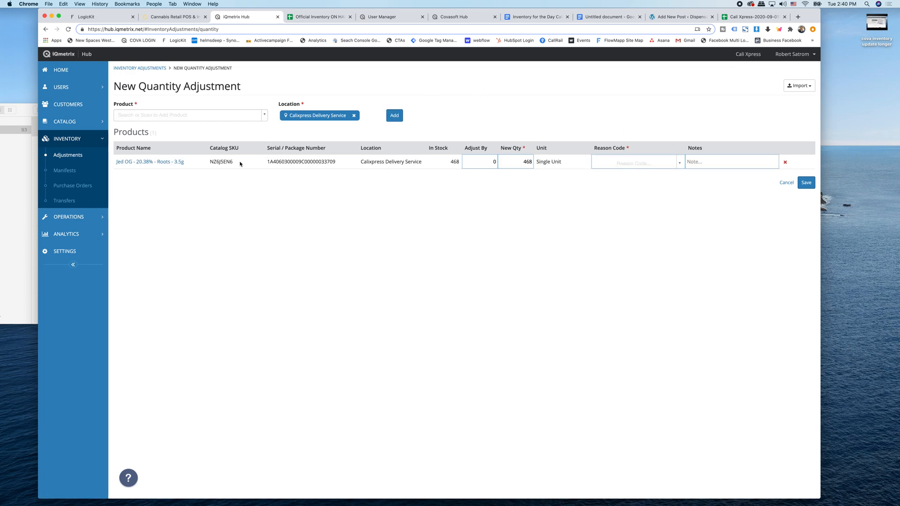
mouse_move(517, 241)
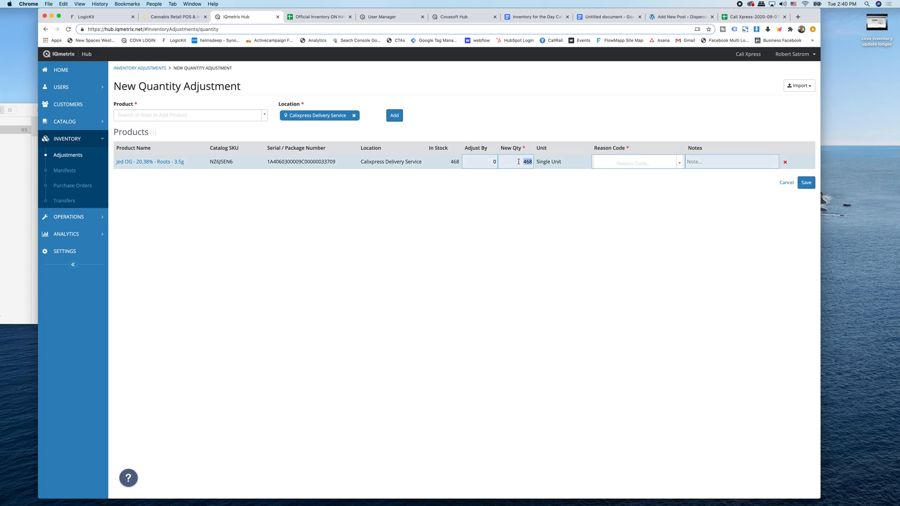
- Enter a new quantity of 465 (-3) and set the reason code to Sold
text(4)
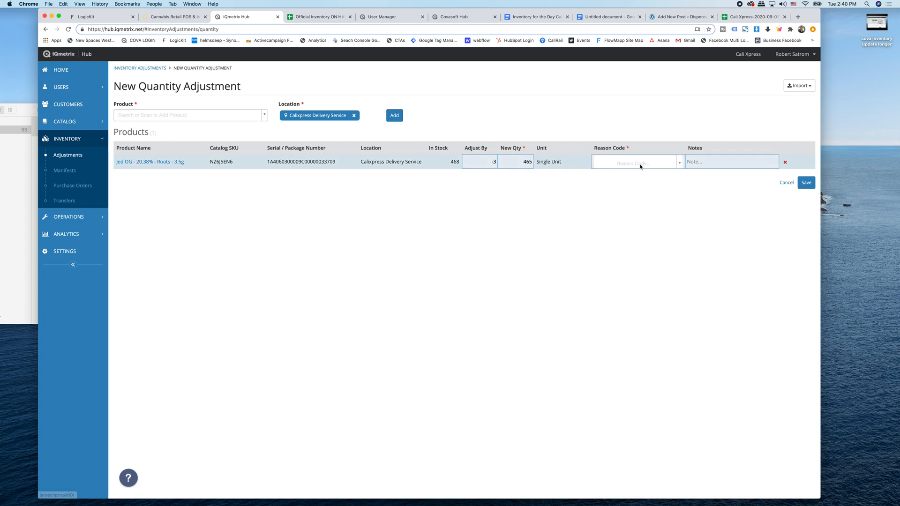
click(636, 162)
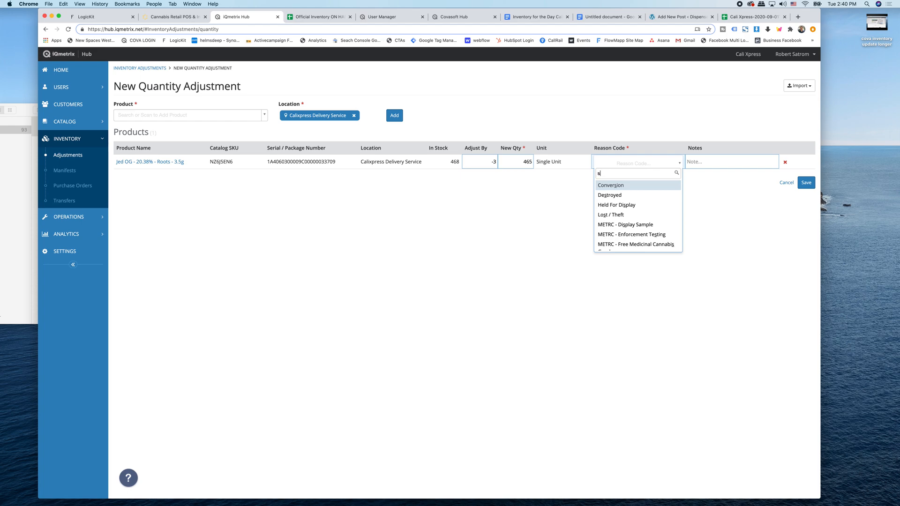
text(old)
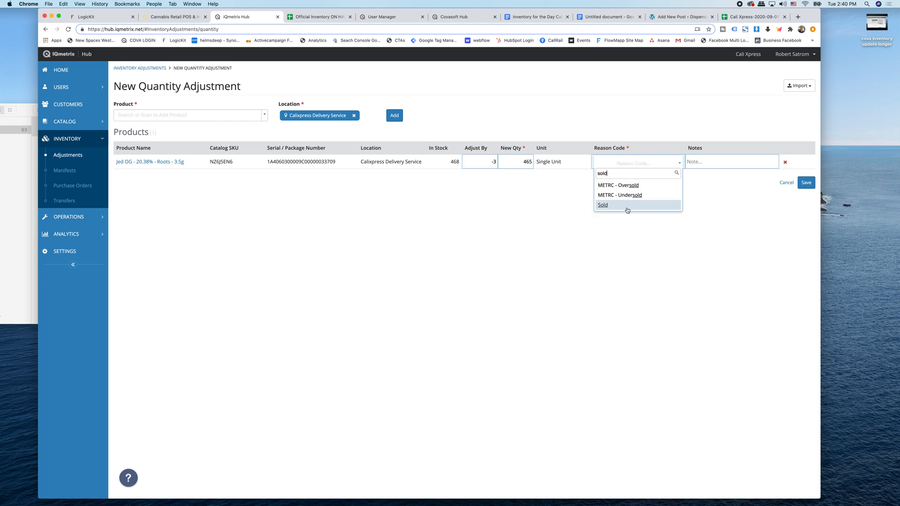
click(603, 205)
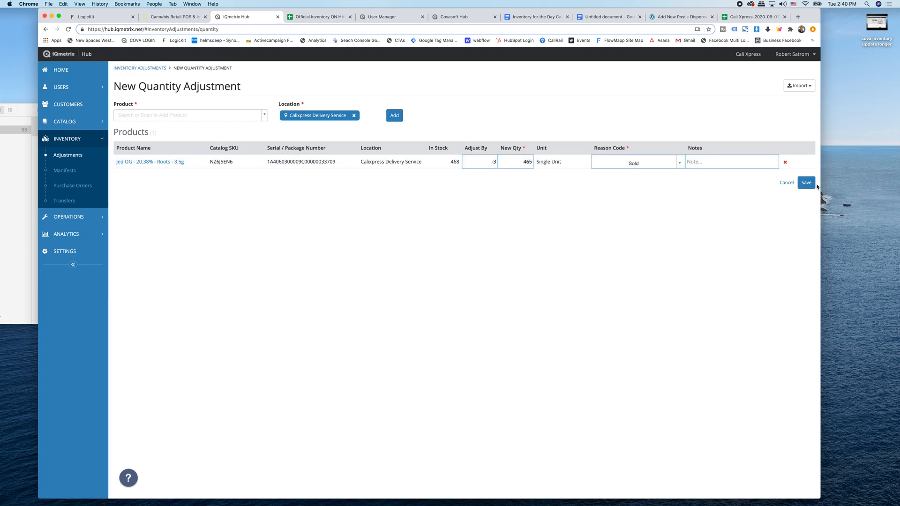
- Save the Jed OG adjustment and confirm in the Confirm Adjustments dialog
click(805, 182)
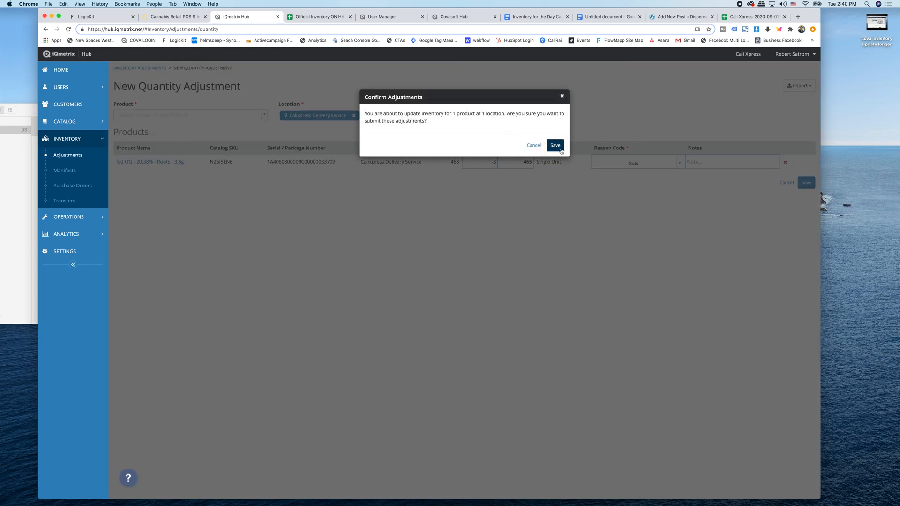
click(555, 144)
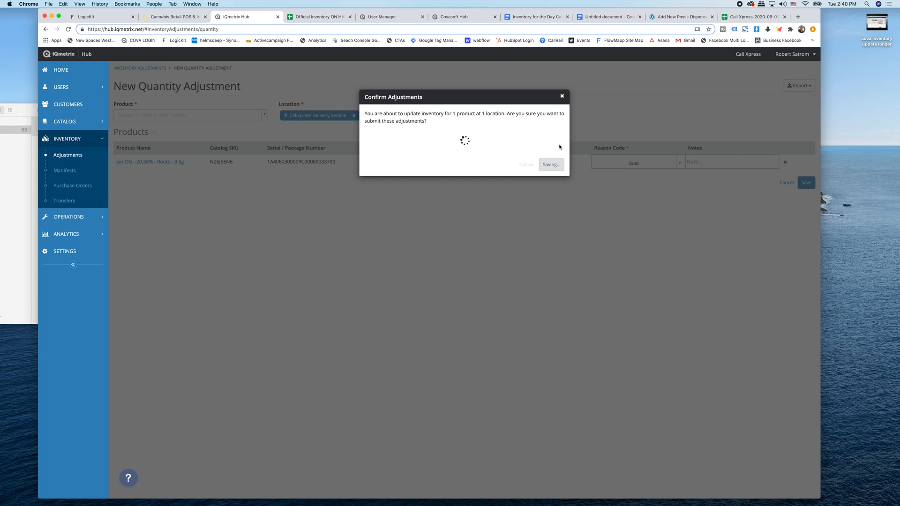